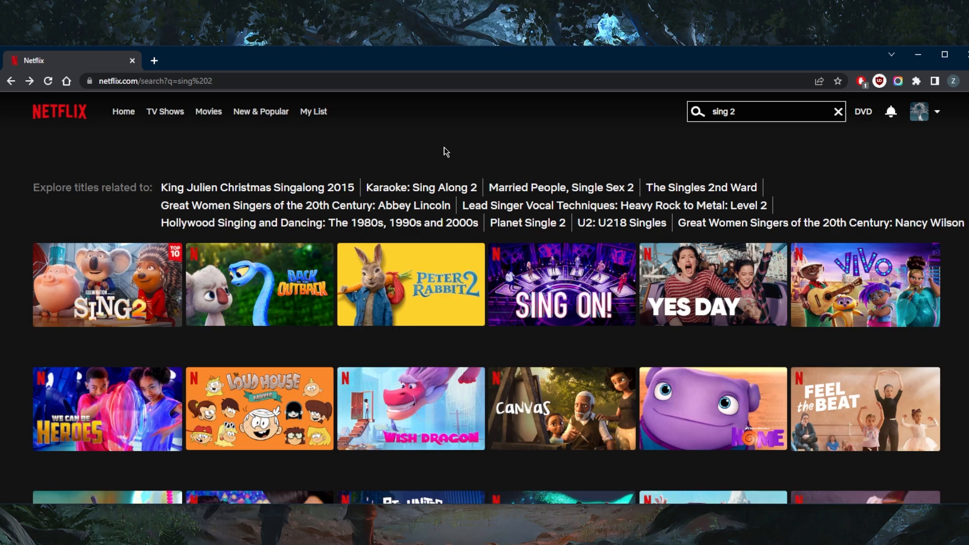
pyautogui.moveTo(188, 270)
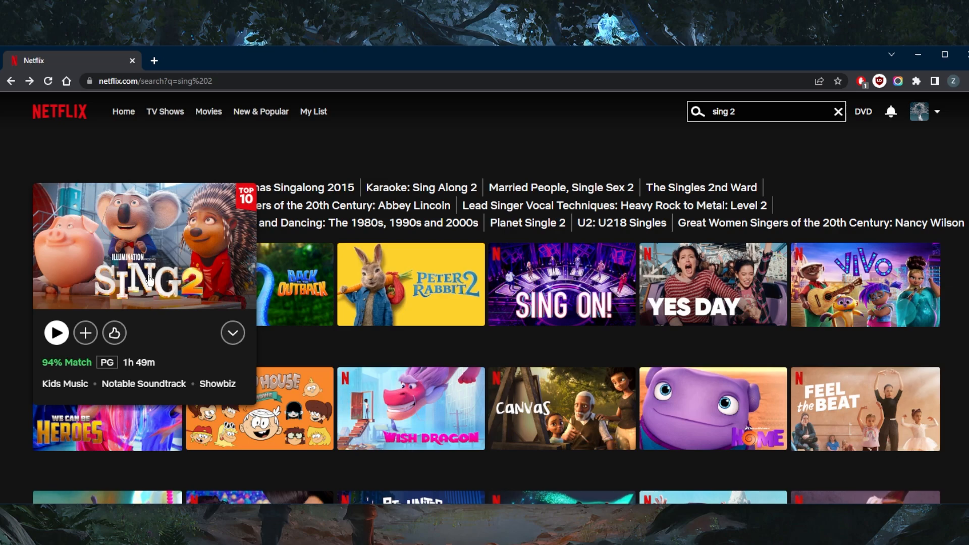
pyautogui.moveTo(319, 190)
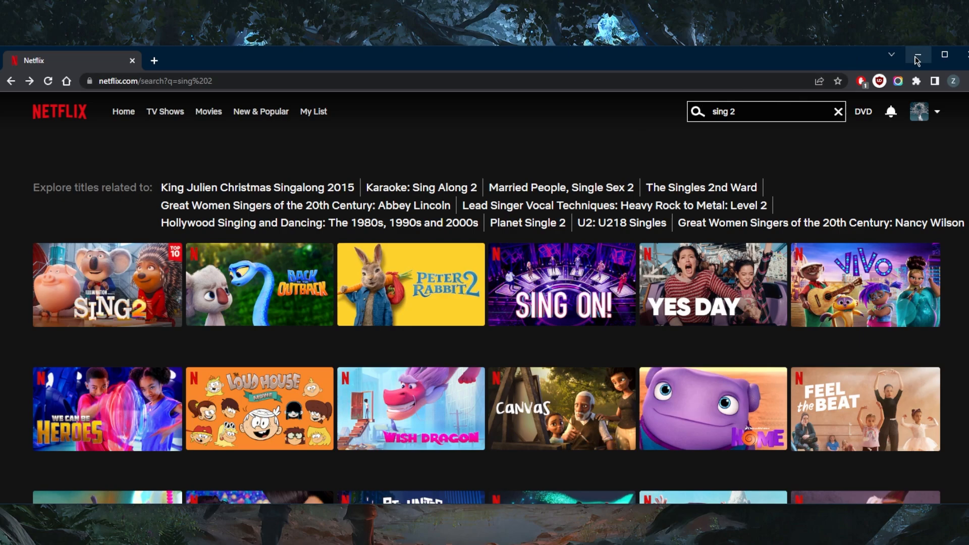
# Minimize Chrome to reveal the VPN apps, with ExpressVPN connected to USA - New Jersey.
pyautogui.click(916, 55)
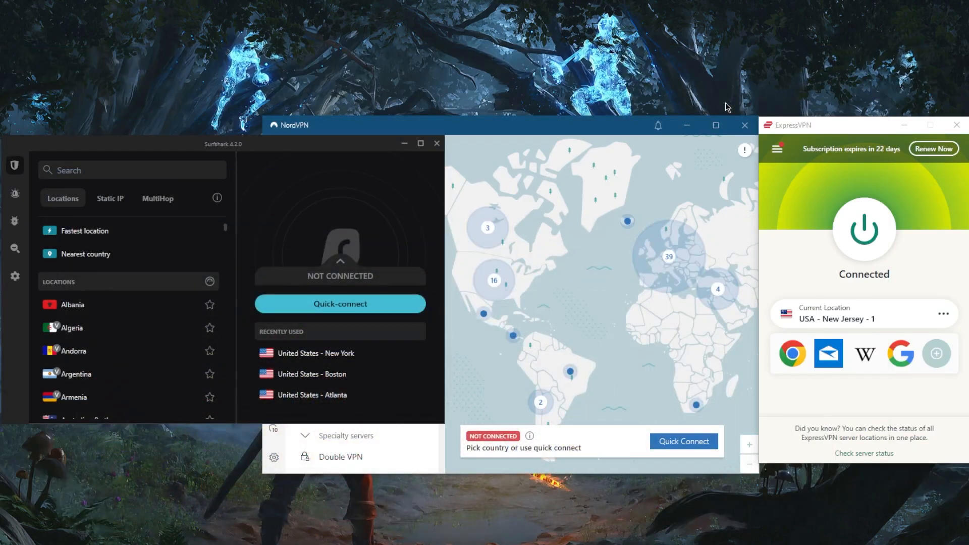
pyautogui.moveTo(574, 228)
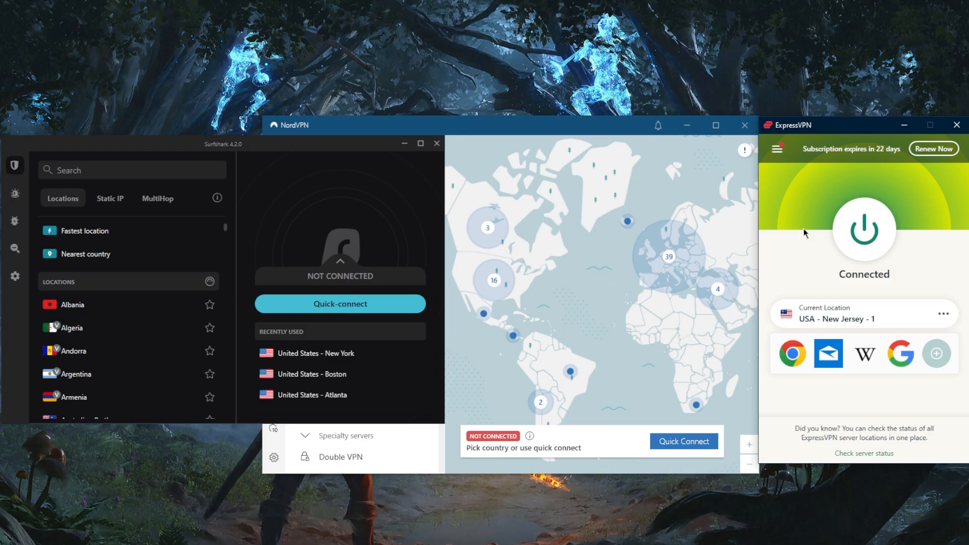
pyautogui.moveTo(798, 223)
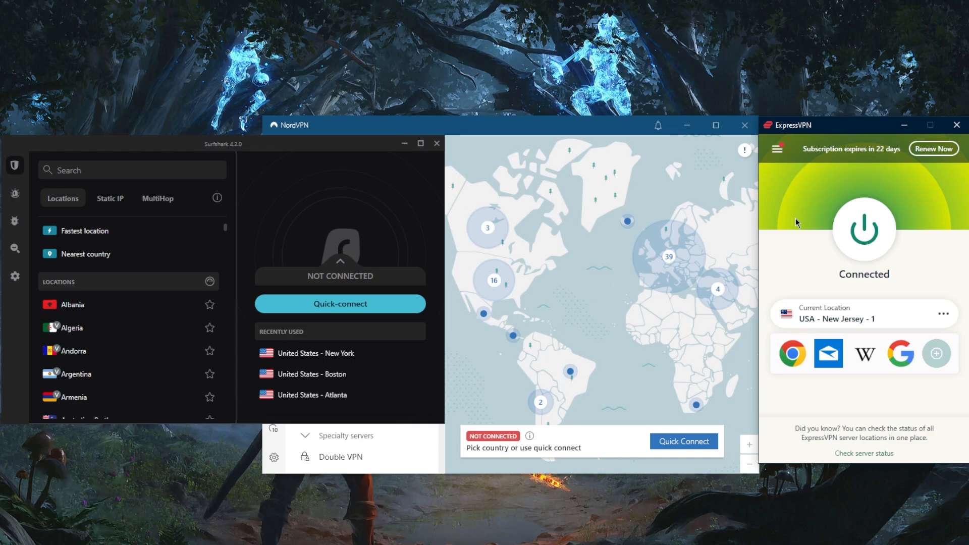
pyautogui.moveTo(799, 248)
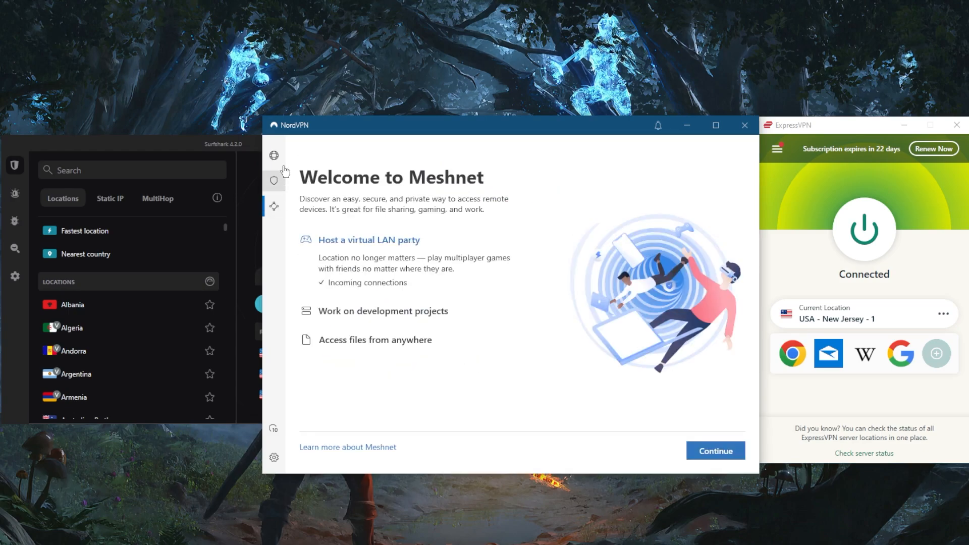
# Return NordVPN from the Meshnet welcome page to its server map view.
pyautogui.click(273, 155)
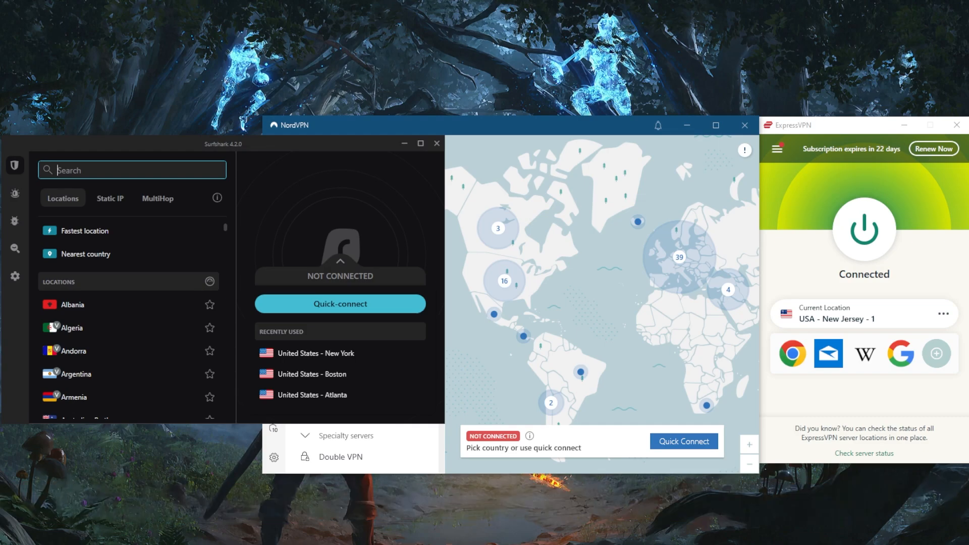
pyautogui.click(132, 169)
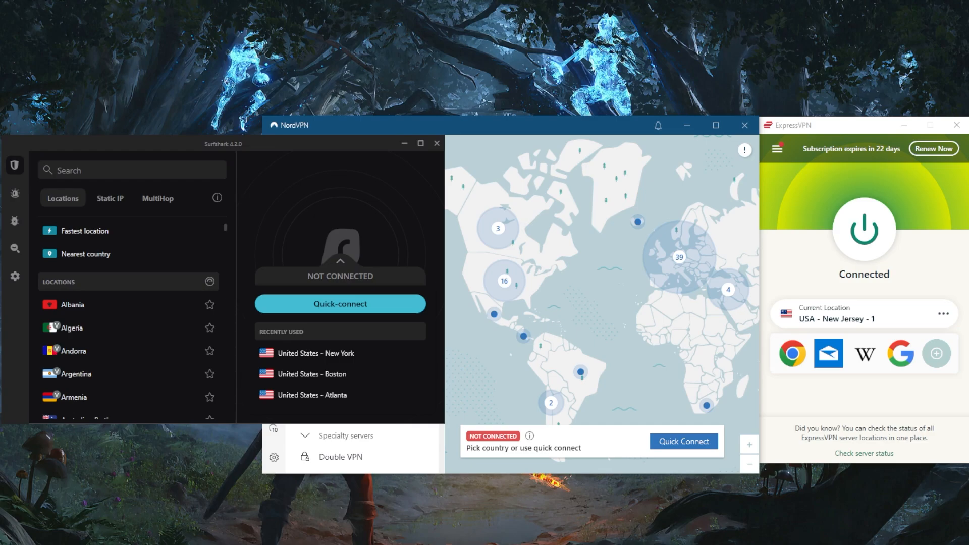